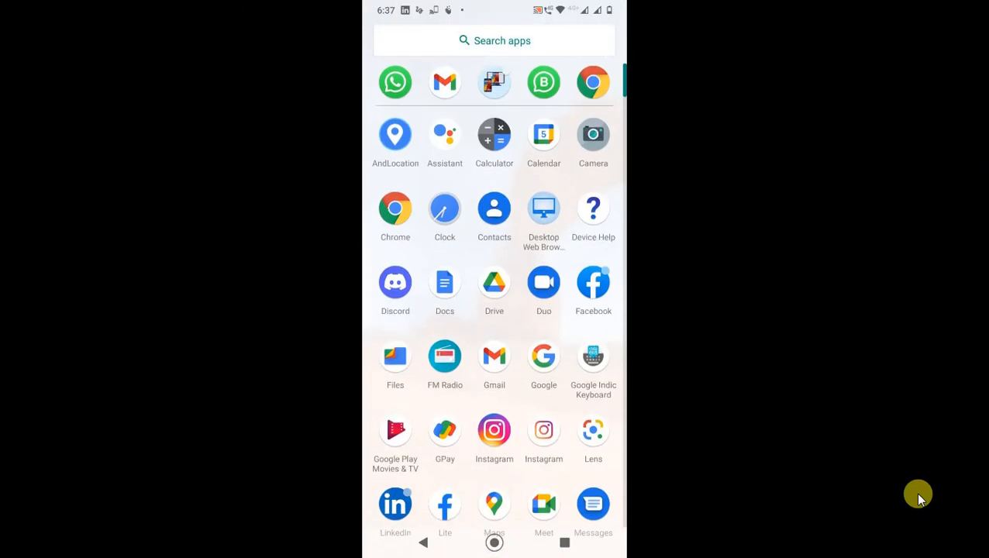
# Launch the Reddit app from the app drawer to reach its Home feed
pyautogui.scroll(-3)
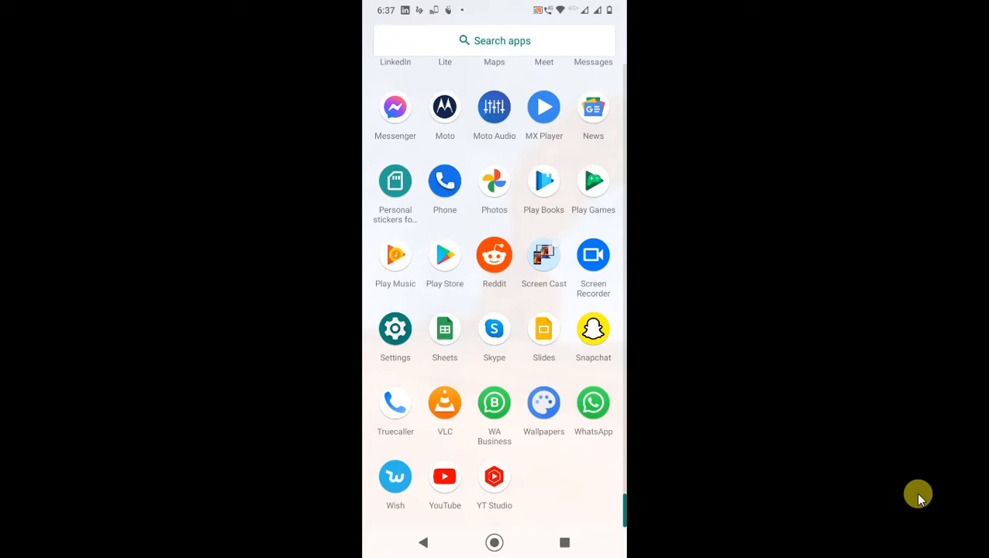
pyautogui.click(493, 255)
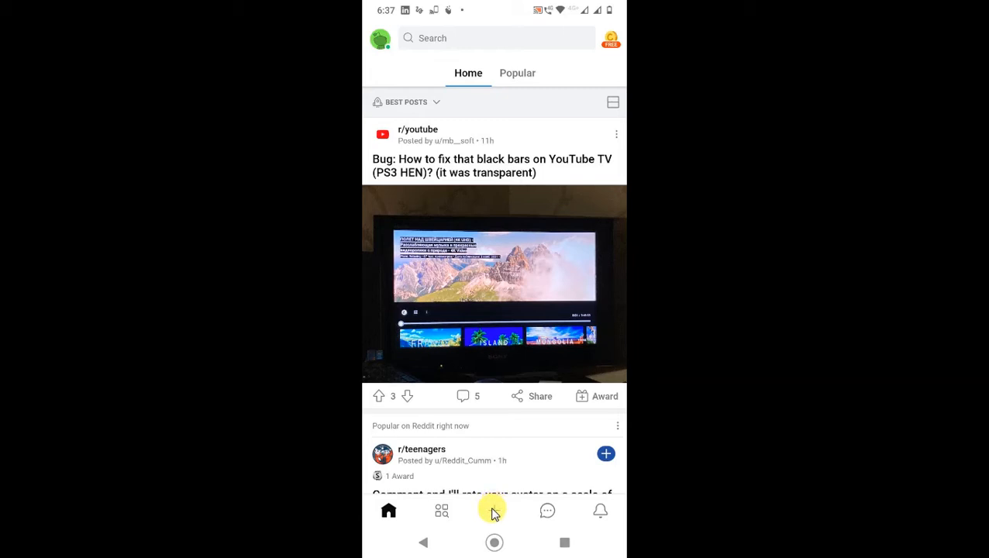
pyautogui.moveTo(521, 527)
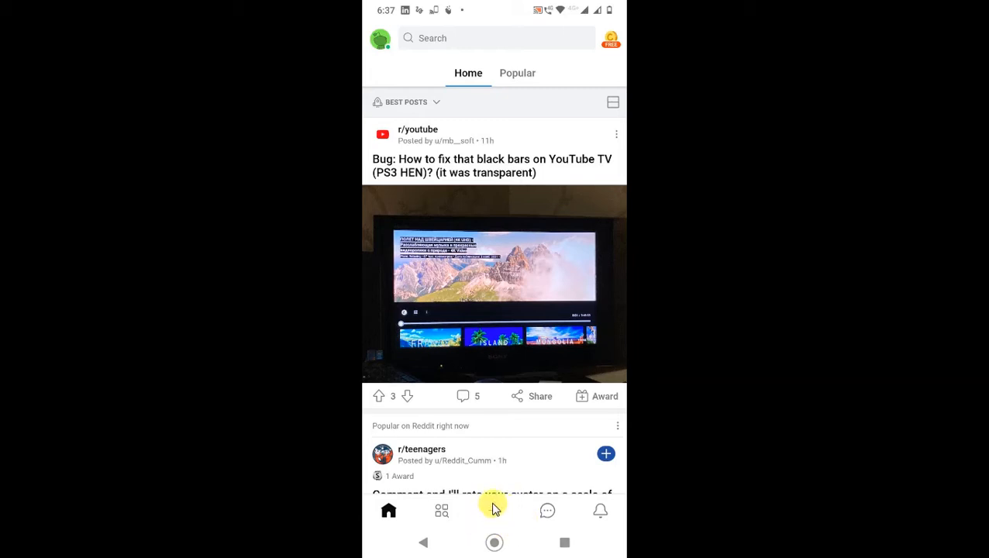
# Start a new post and choose the Image type, bringing up the media picker
pyautogui.click(493, 511)
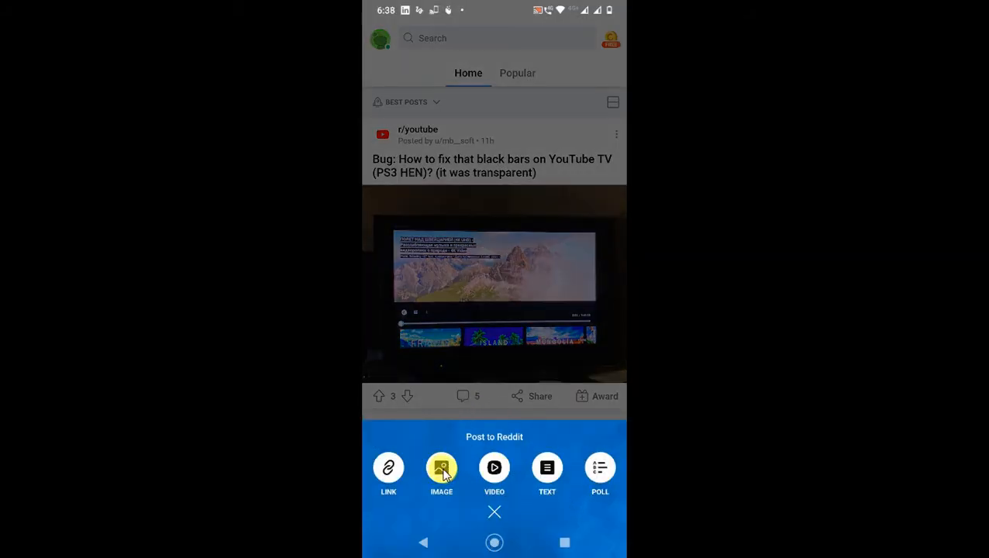
pyautogui.click(441, 466)
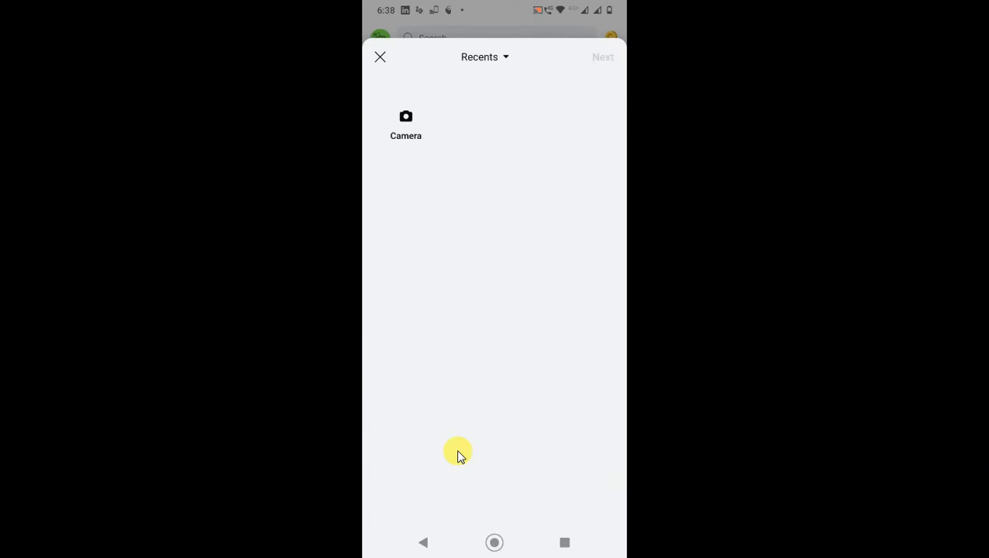
pyautogui.moveTo(528, 223)
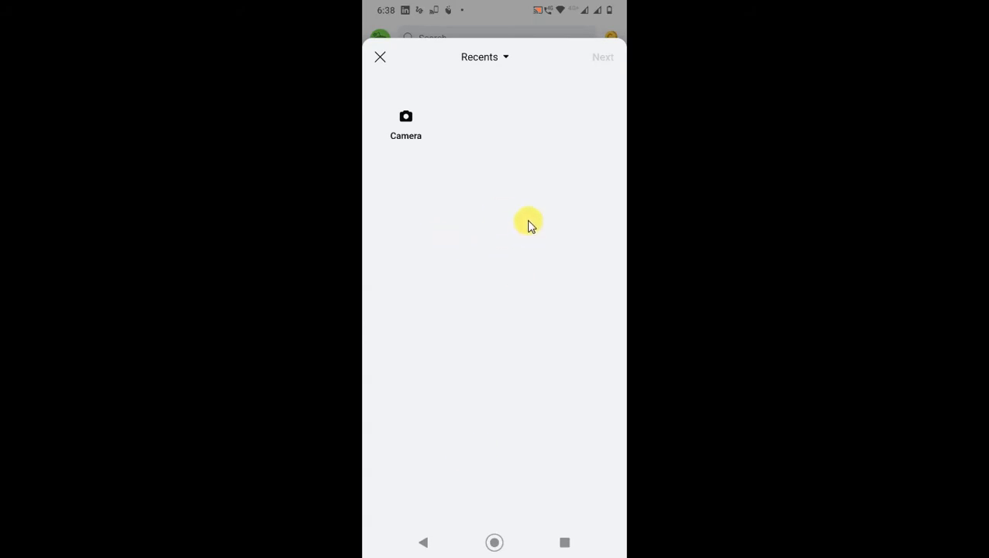
pyautogui.moveTo(502, 190)
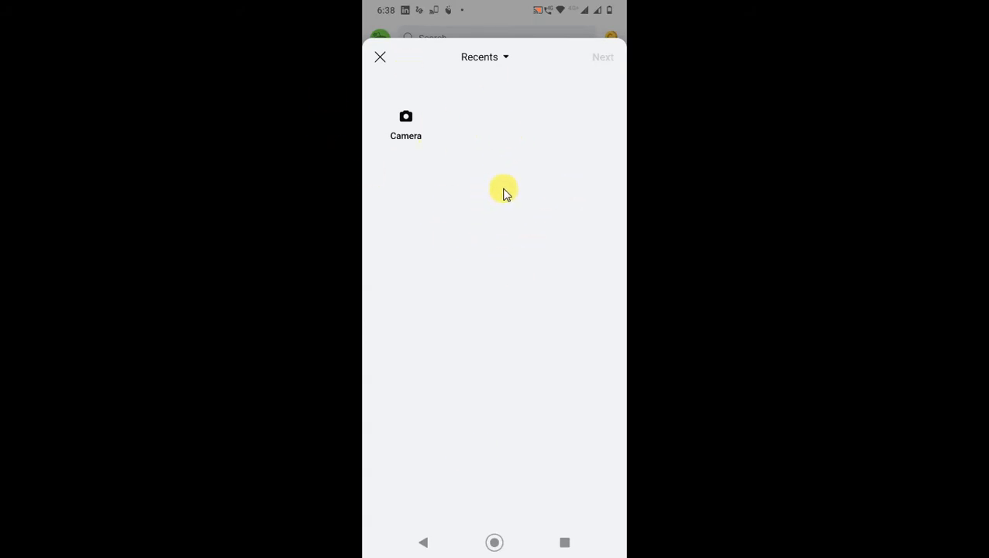
# Expand the Recents source dropdown and scroll the album list to its end
pyautogui.click(484, 56)
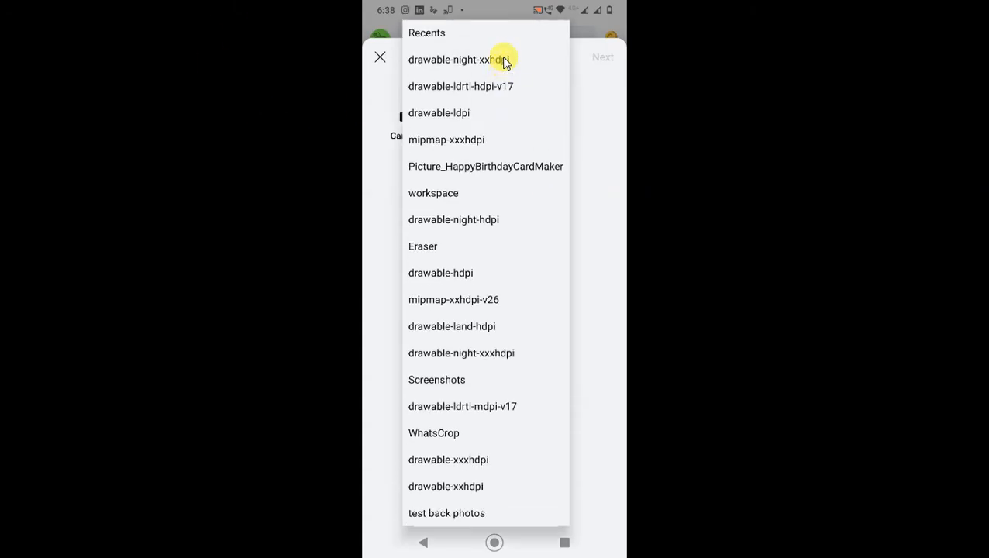
pyautogui.scroll(-3)
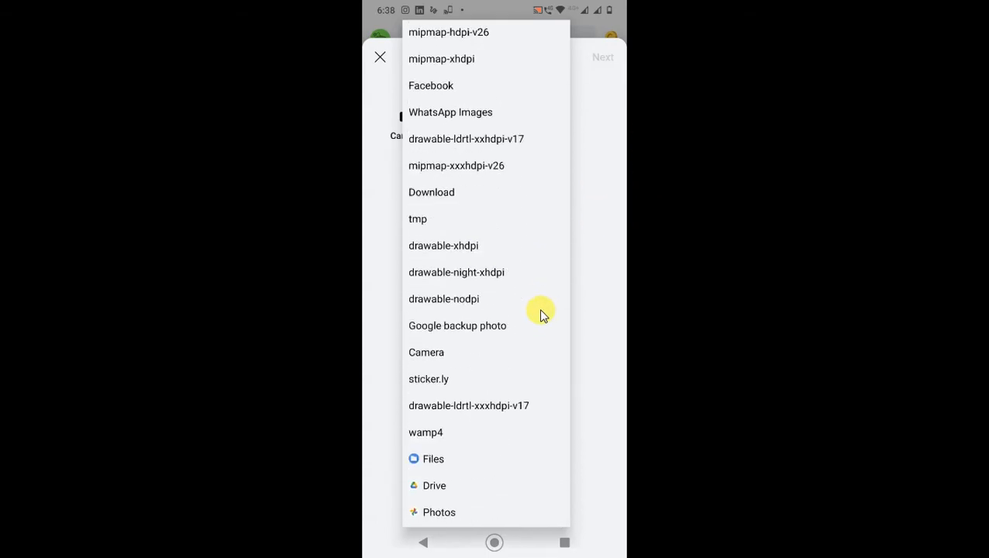
pyautogui.scroll(-3)
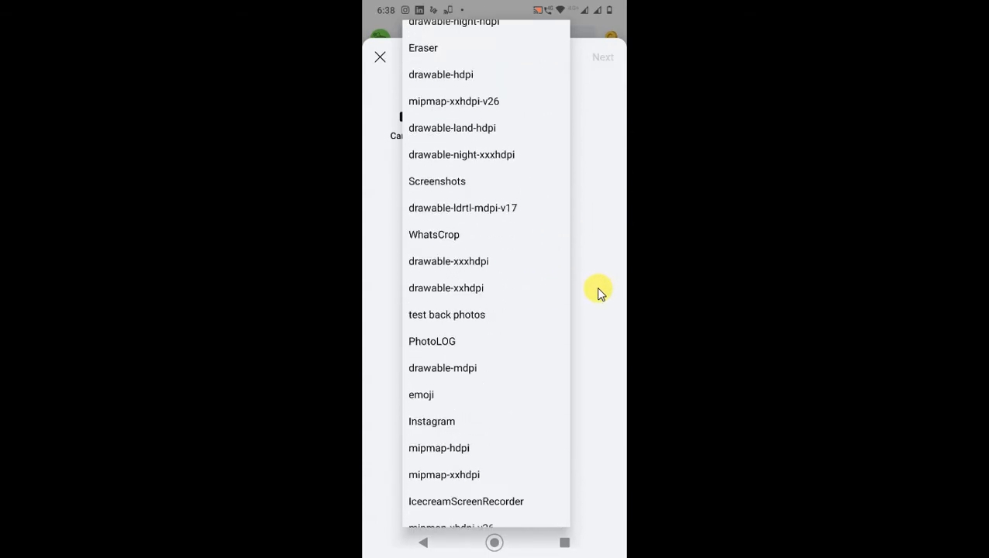
pyautogui.scroll(-3)
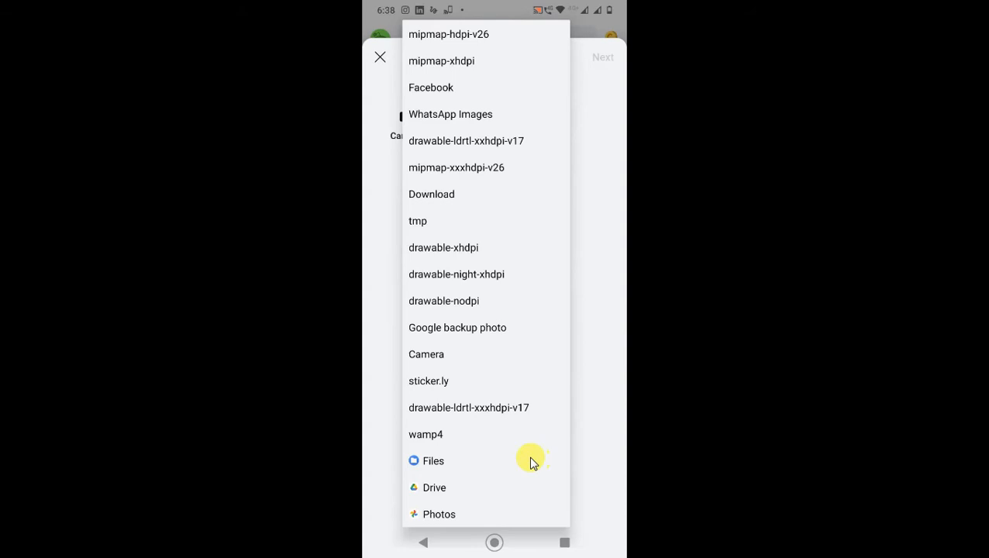
pyautogui.moveTo(446, 515)
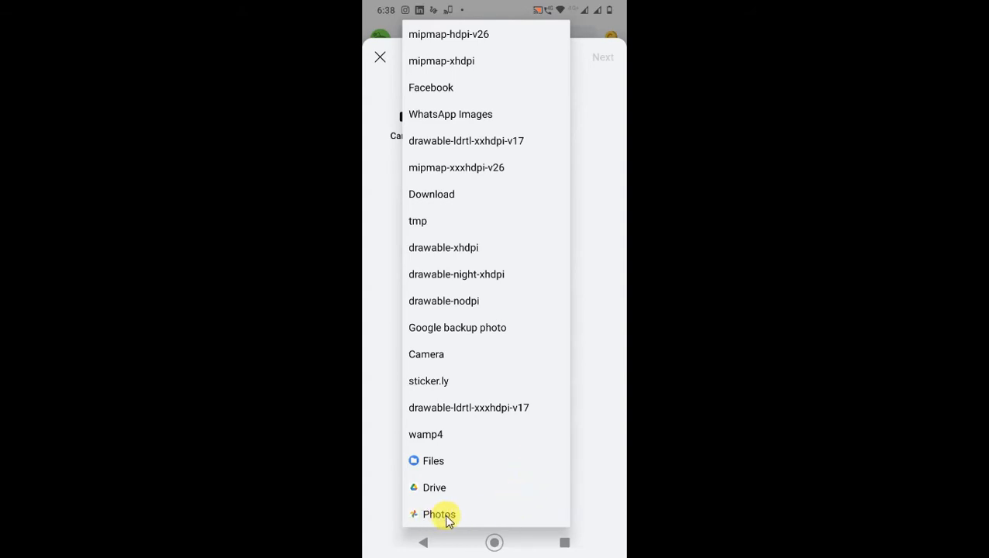
pyautogui.moveTo(425, 324)
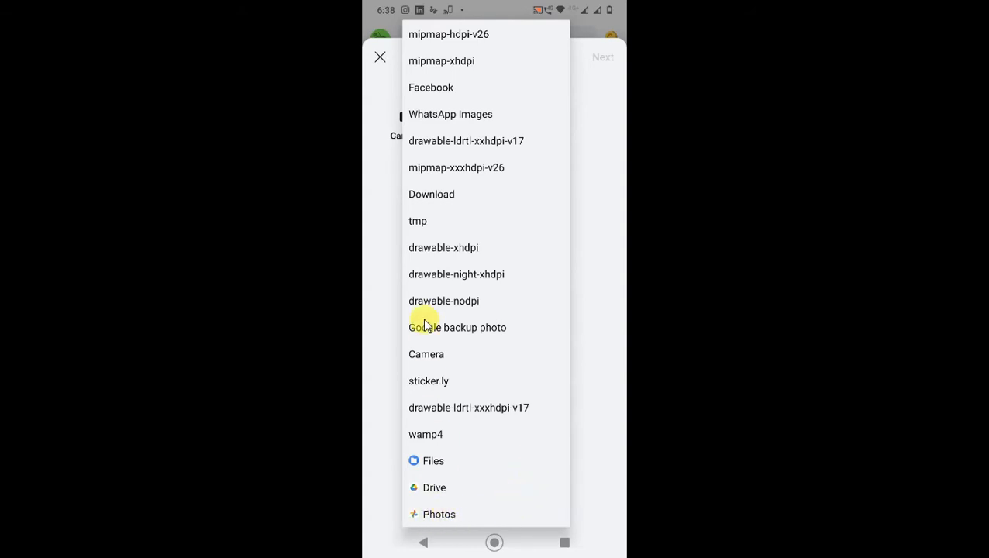
pyautogui.moveTo(440, 515)
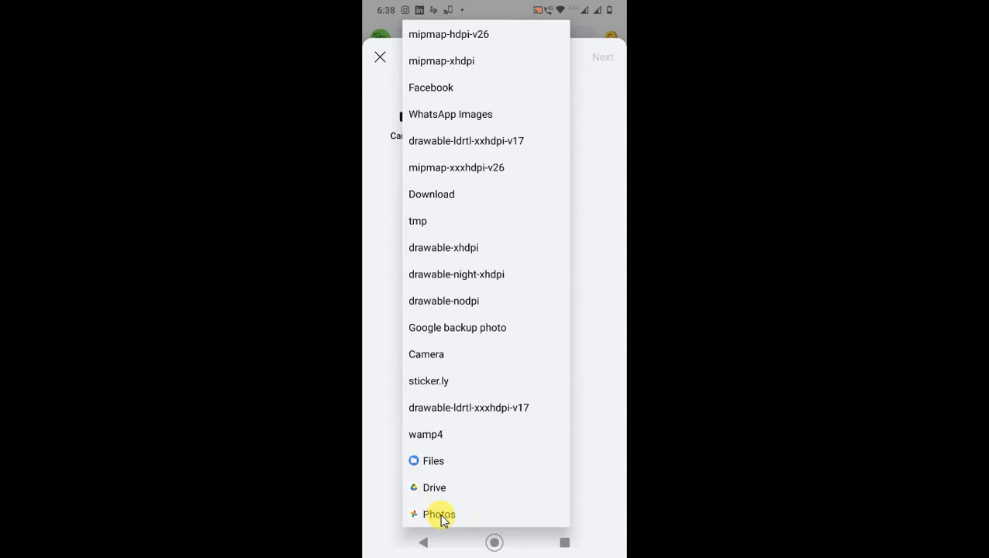
# Choose Google Photos as the source and scroll through its device folders
pyautogui.click(439, 515)
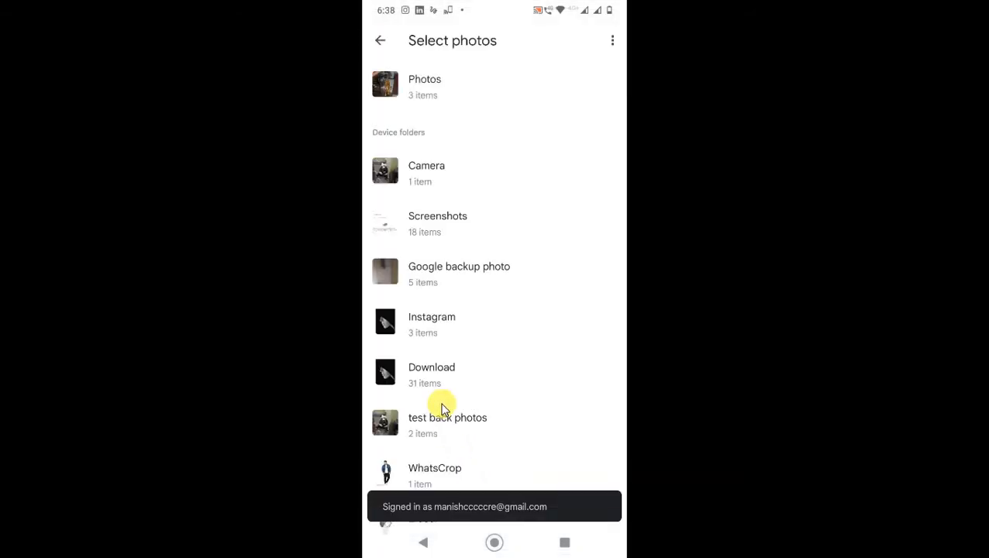
pyautogui.scroll(-3)
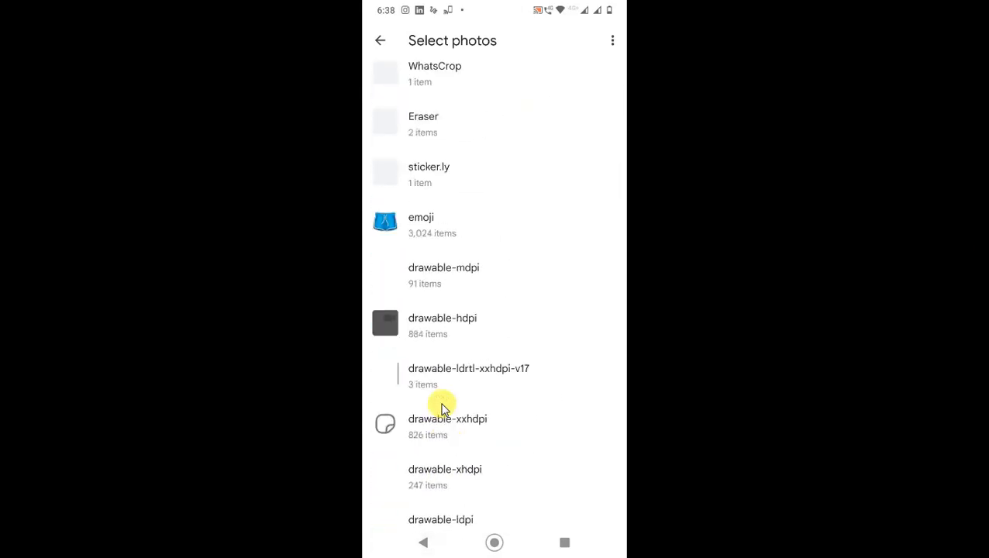
pyautogui.scroll(-3)
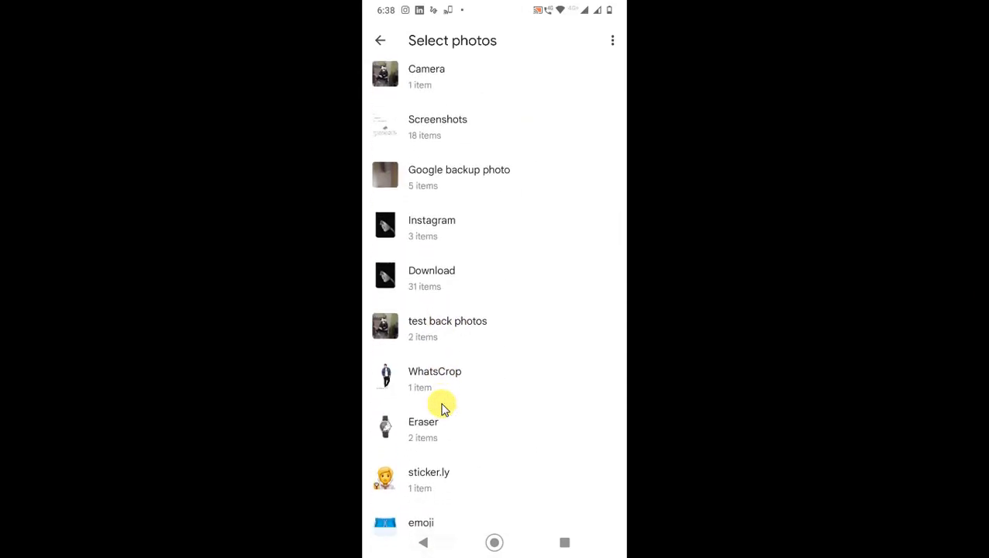
pyautogui.scroll(-3)
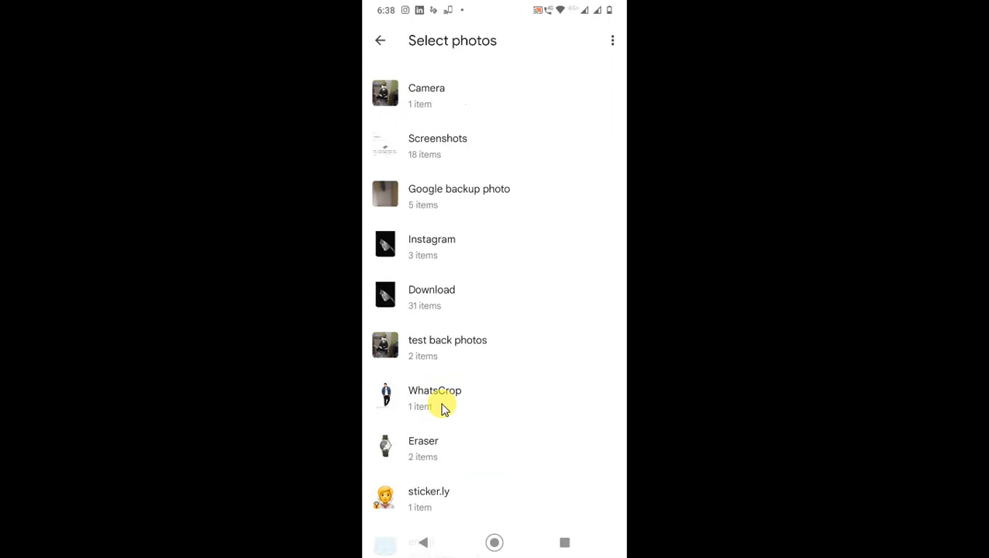
pyautogui.moveTo(410, 295)
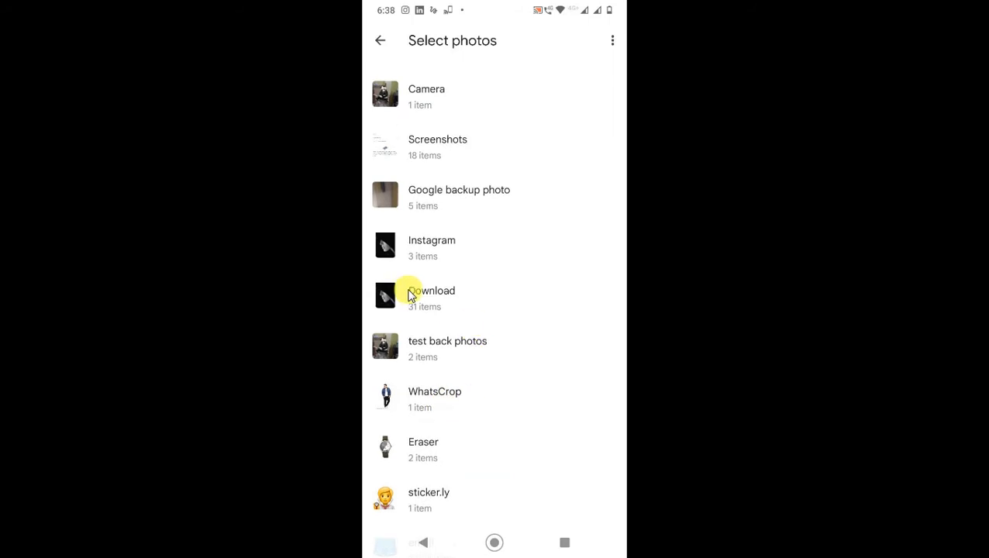
# Select 18 photos from the Download folder and confirm them with Done
pyautogui.click(431, 295)
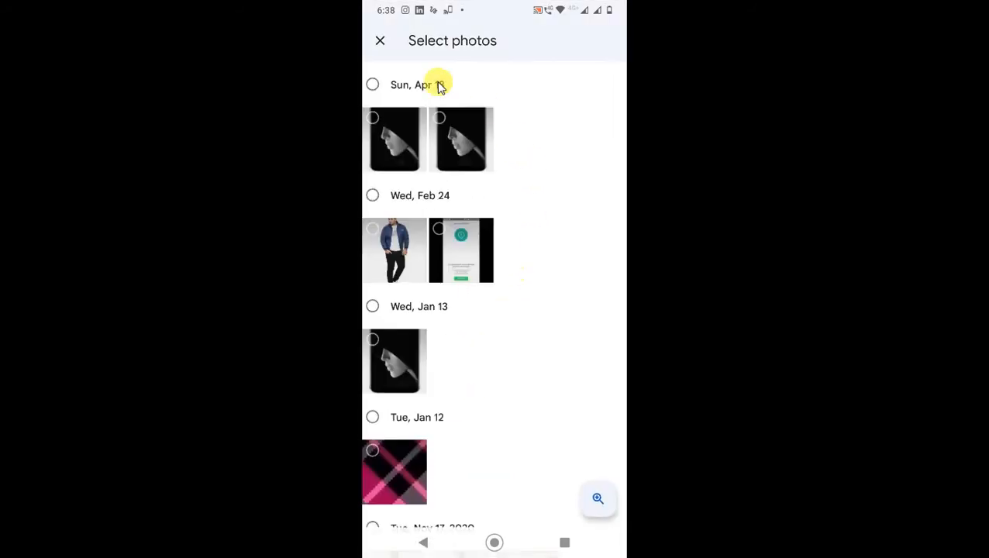
pyautogui.moveTo(553, 195)
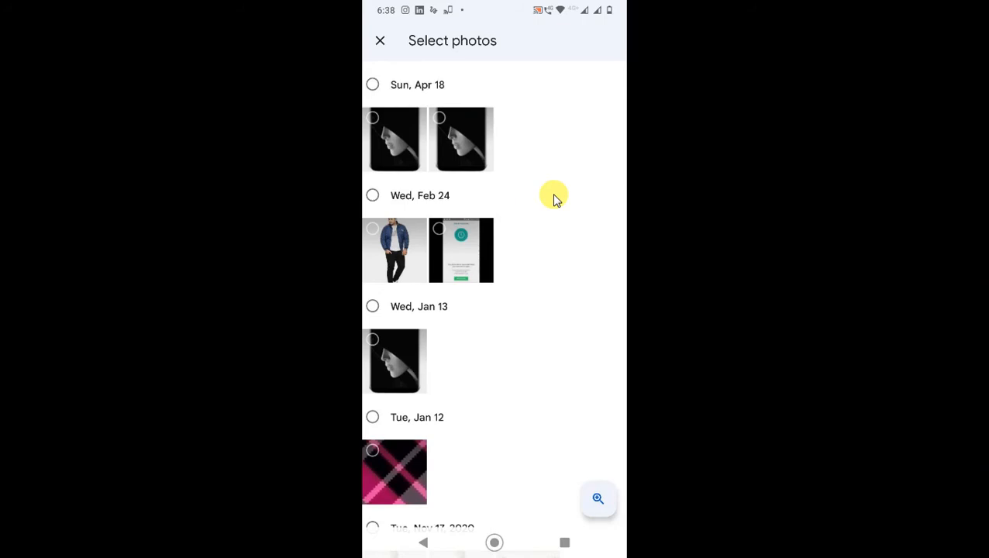
pyautogui.click(395, 140)
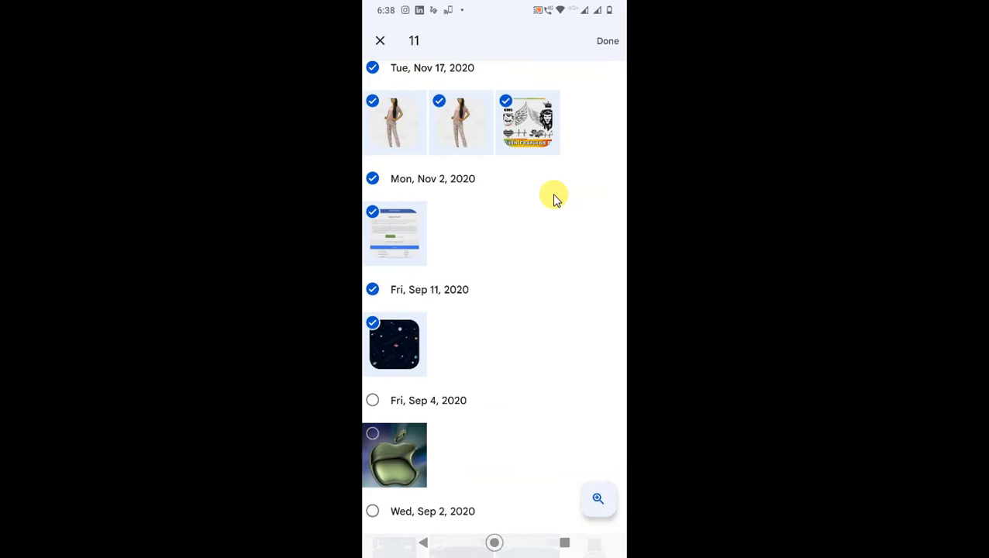
pyautogui.scroll(-3)
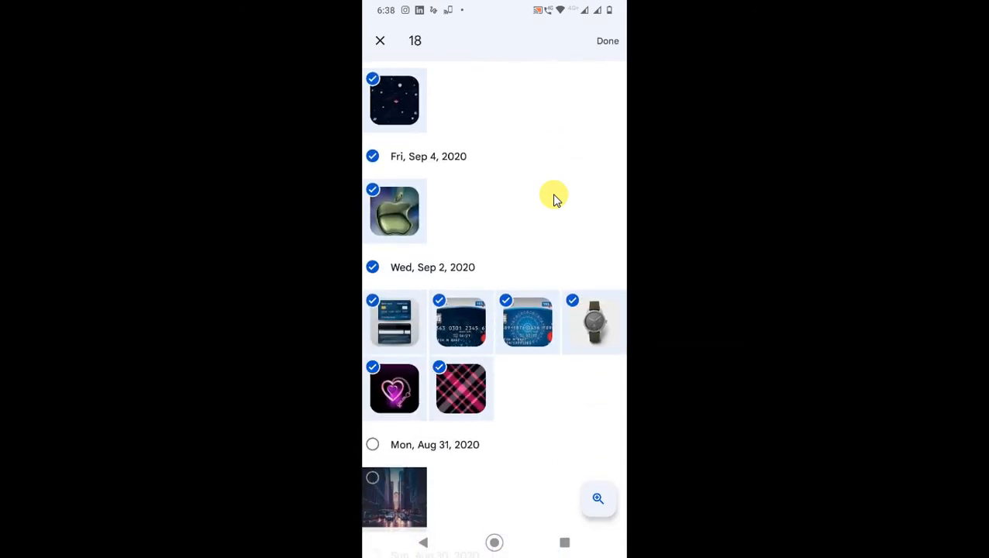
pyautogui.scroll(-3)
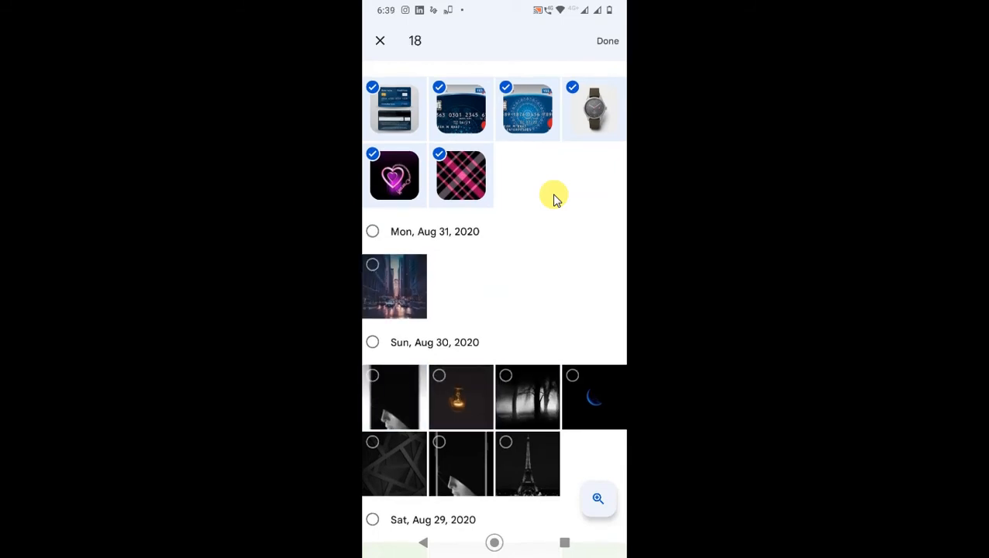
pyautogui.scroll(-3)
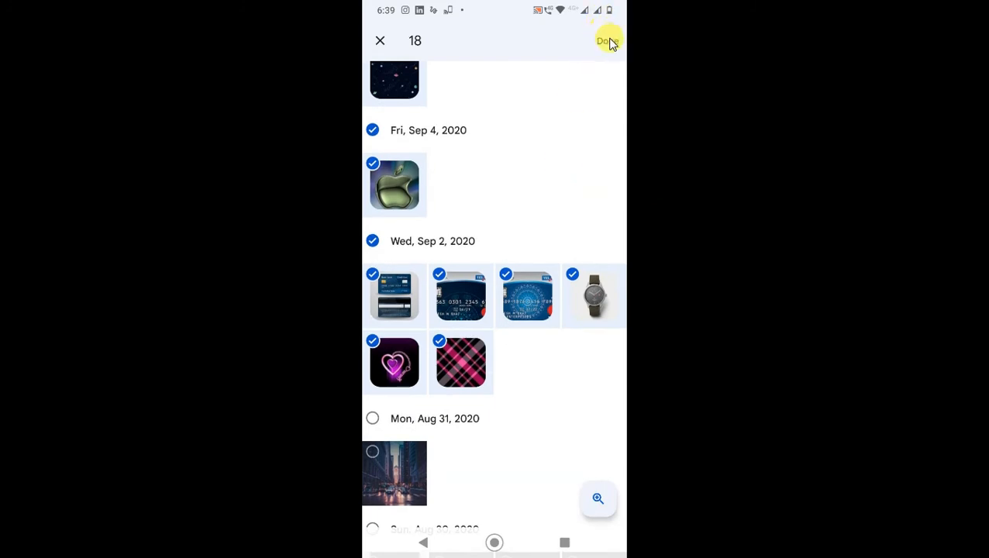
pyautogui.click(605, 40)
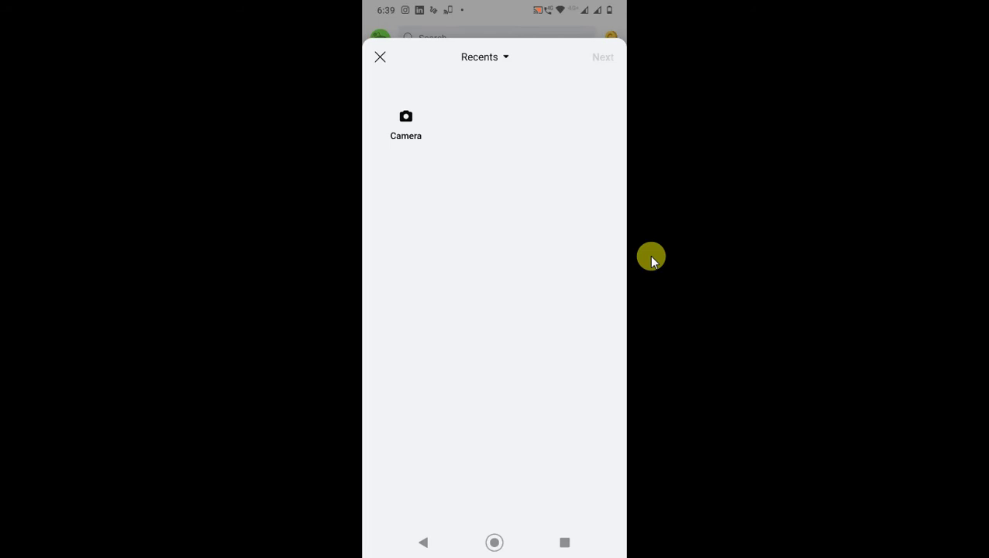
# Continue with Next so the chosen photos load into the image post editor
pyautogui.click(602, 56)
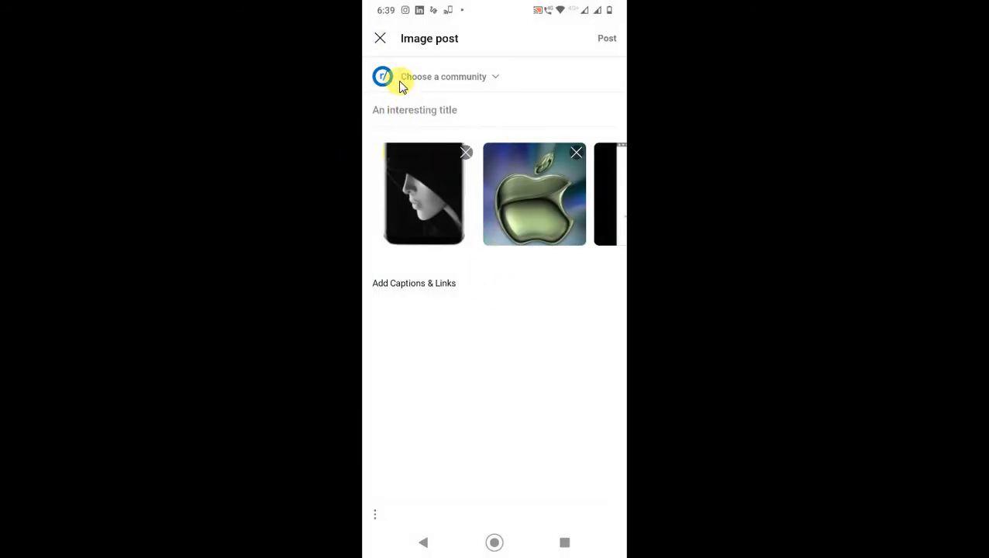
pyautogui.moveTo(584, 168)
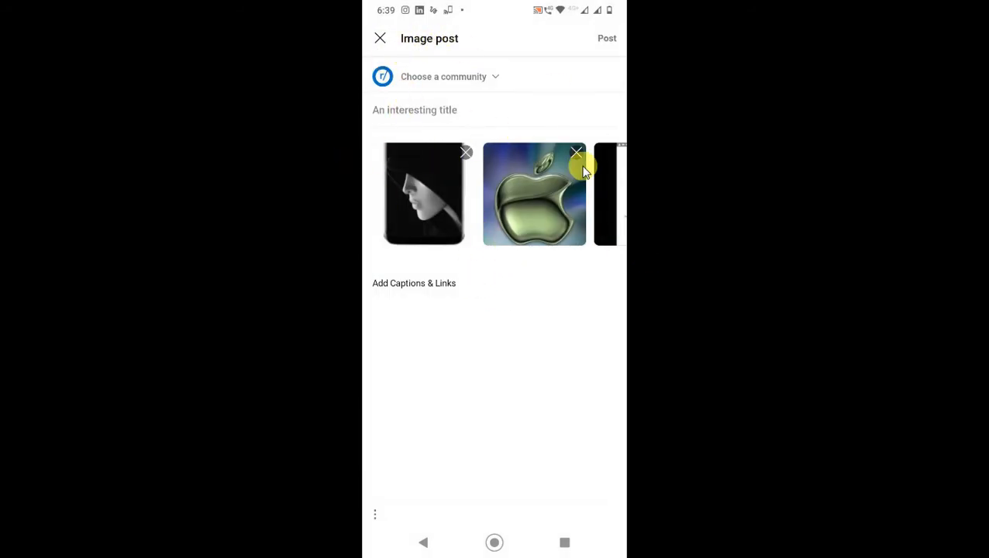
pyautogui.moveTo(466, 81)
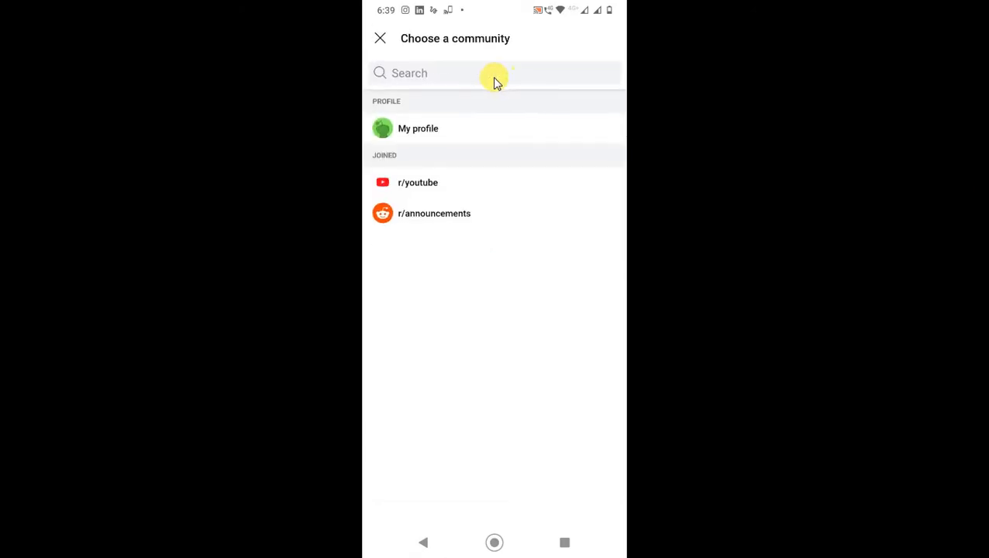
pyautogui.moveTo(417, 127)
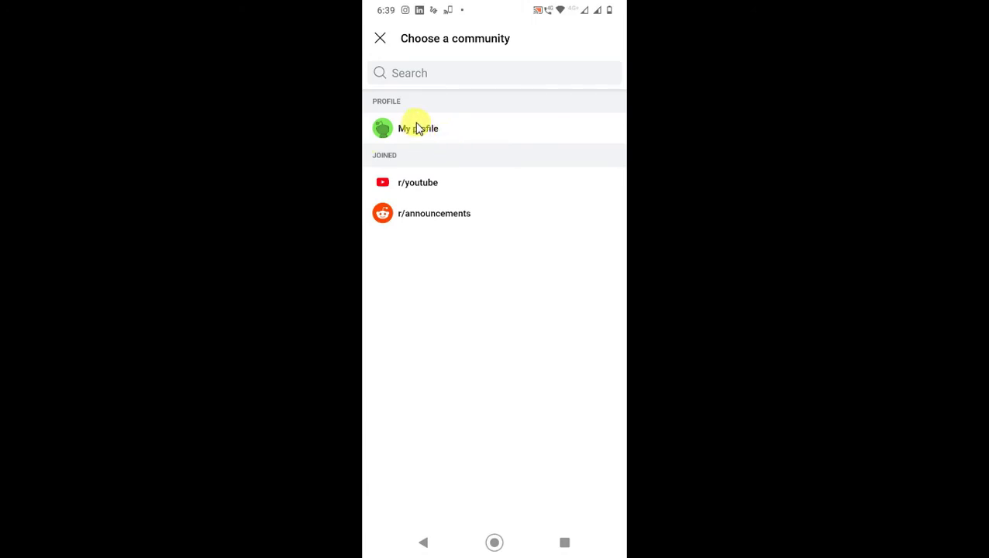
pyautogui.moveTo(447, 217)
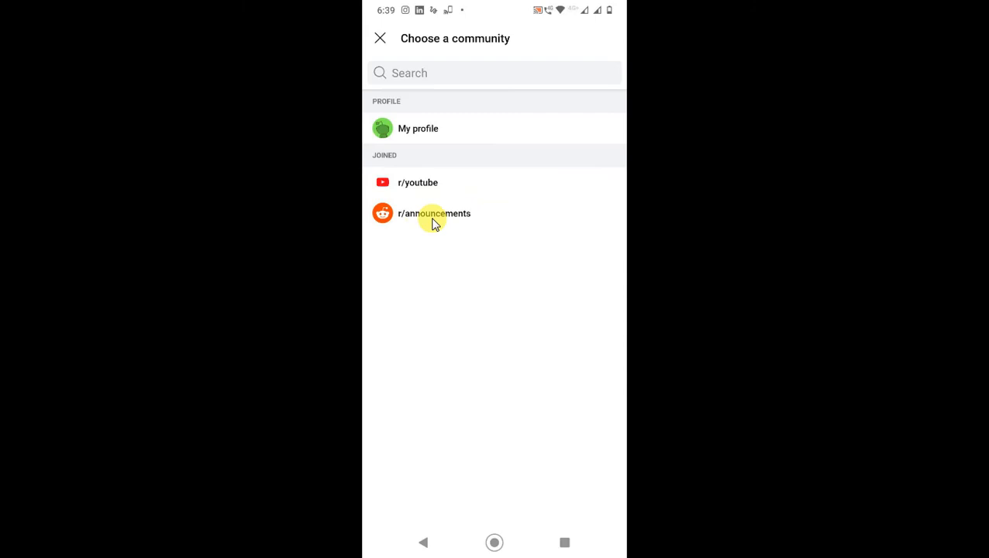
pyautogui.moveTo(413, 193)
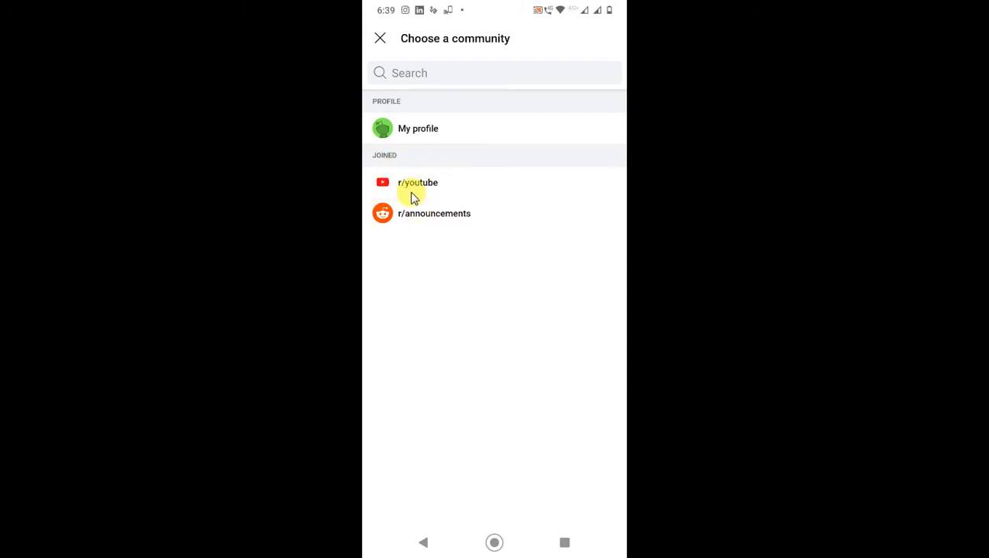
pyautogui.moveTo(388, 242)
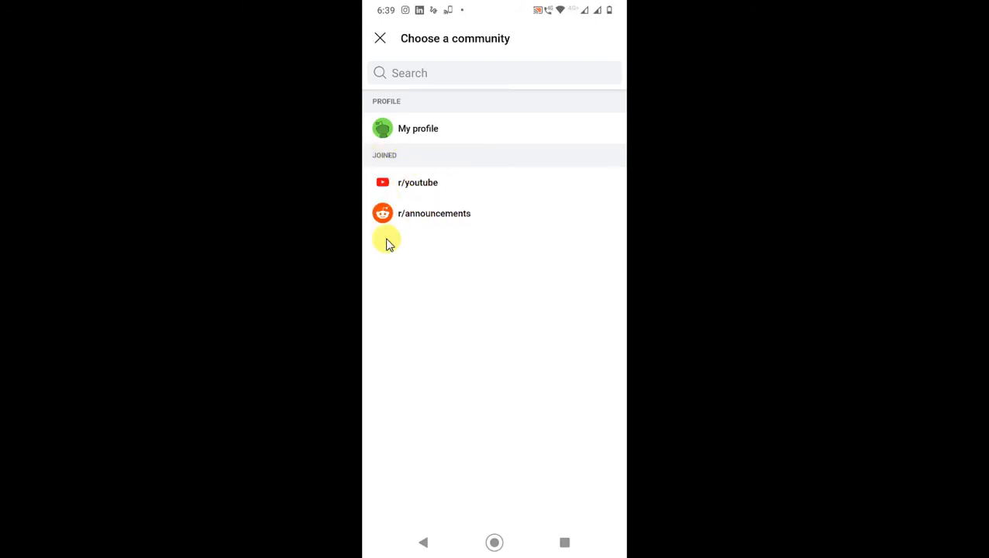
pyautogui.moveTo(365, 267)
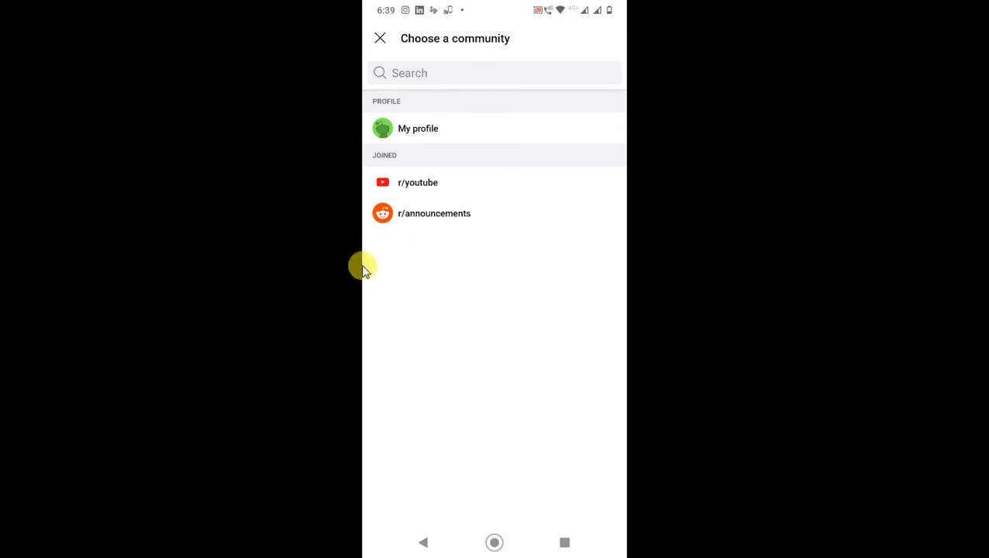
pyautogui.moveTo(402, 258)
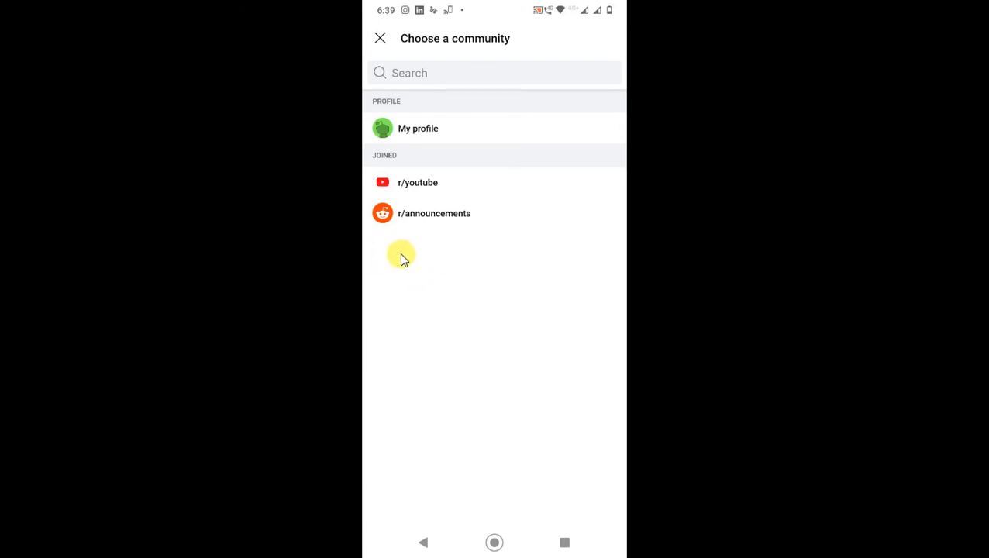
pyautogui.moveTo(419, 295)
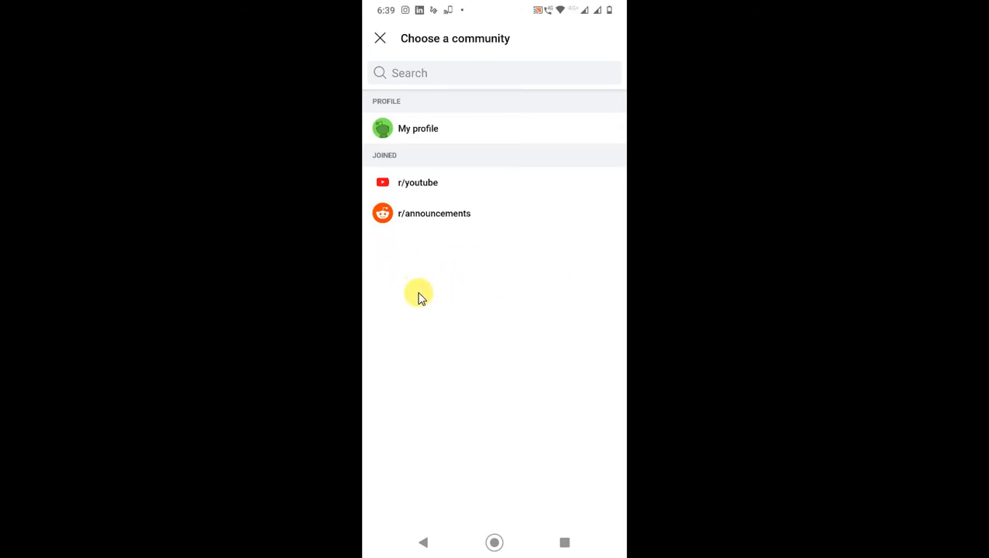
pyautogui.moveTo(424, 286)
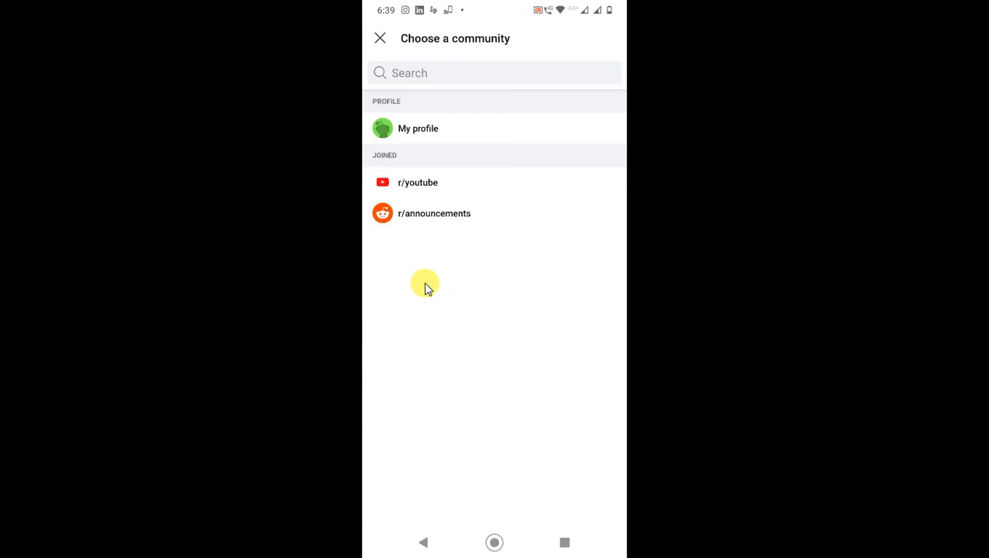
pyautogui.moveTo(555, 264)
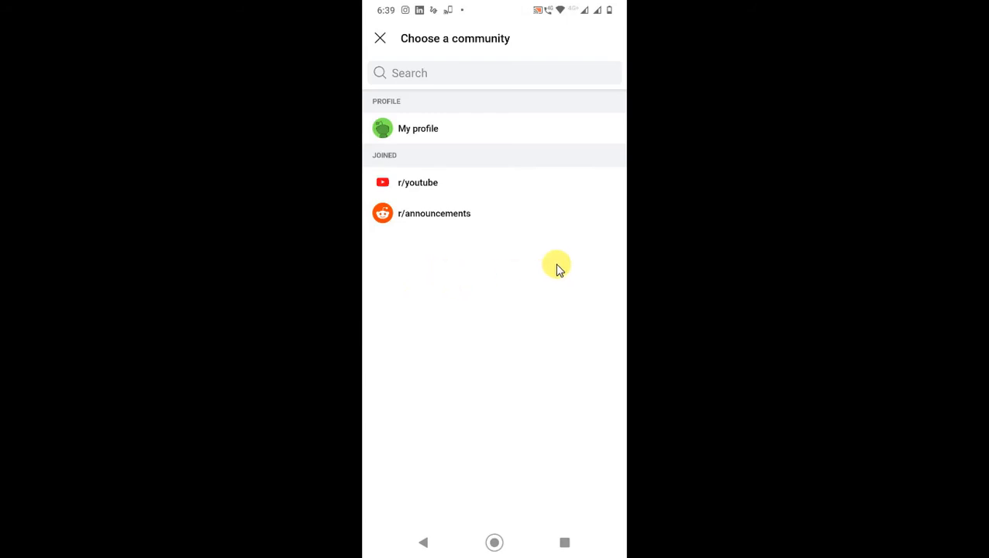
pyautogui.moveTo(343, 133)
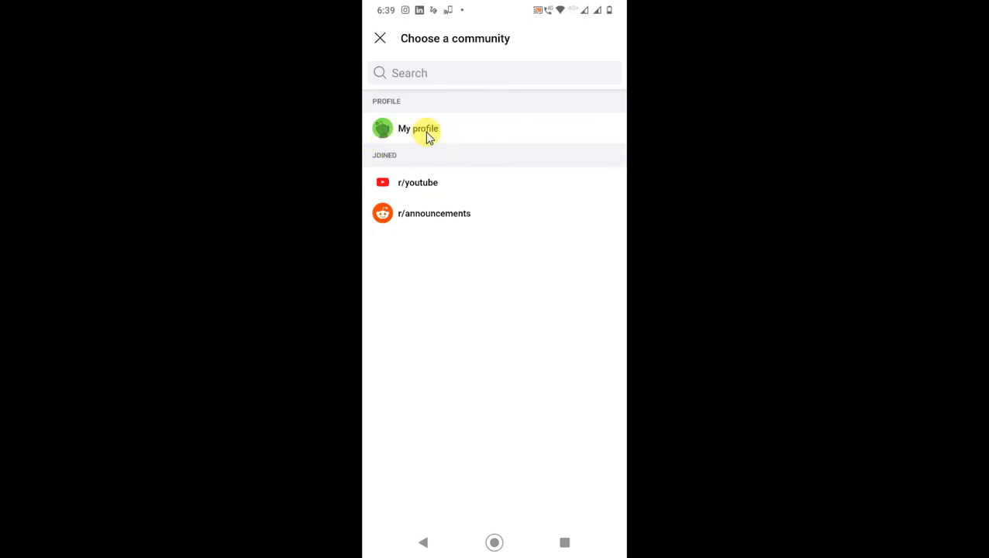
# Choose My profile as the post's destination from the community chooser
pyautogui.click(425, 129)
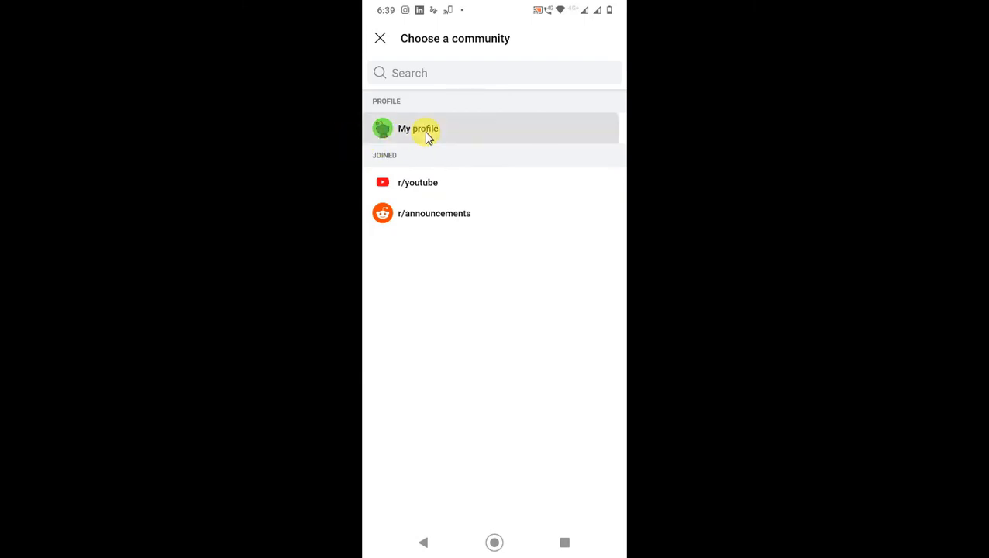
# Enter 'Post title' in the 'An interesting title' field
pyautogui.click(419, 128)
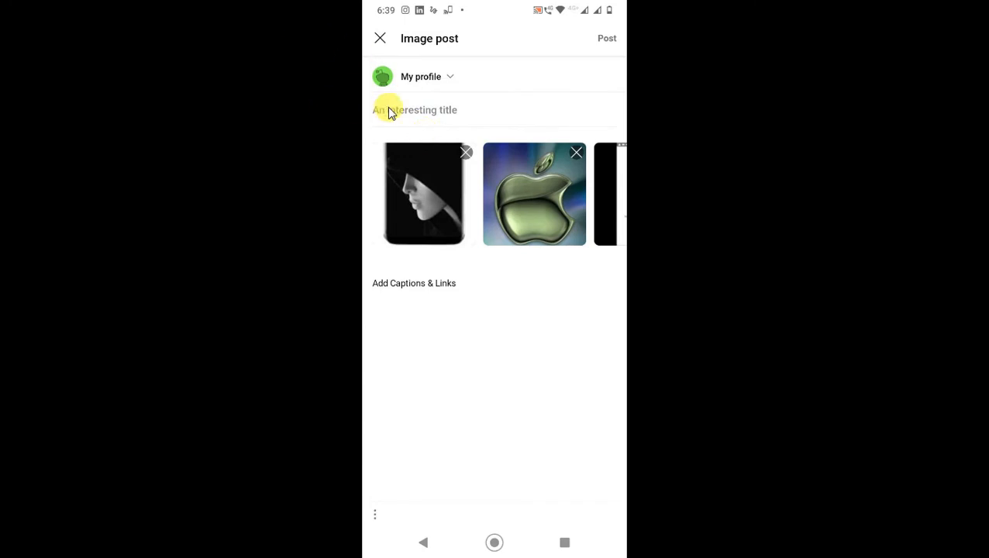
pyautogui.click(389, 109)
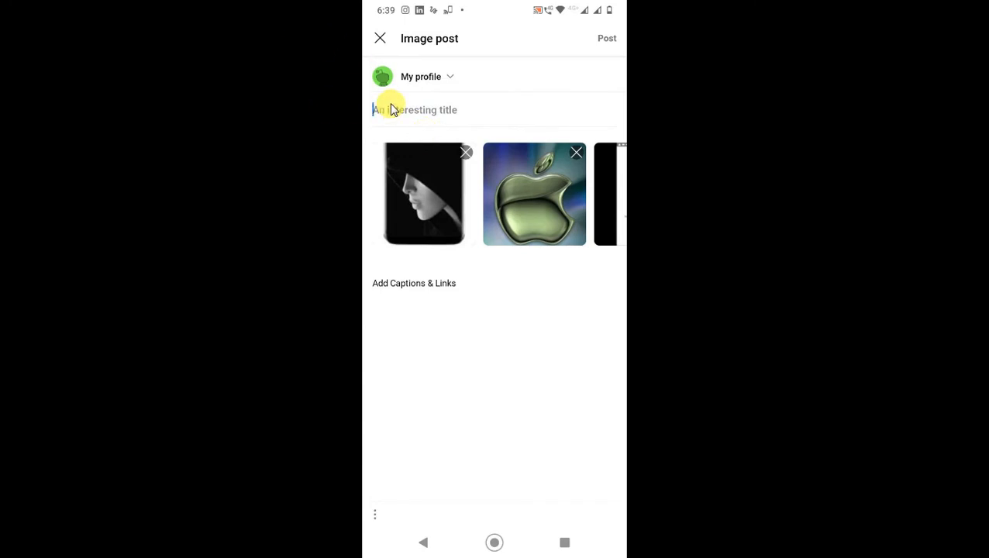
pyautogui.click(395, 108)
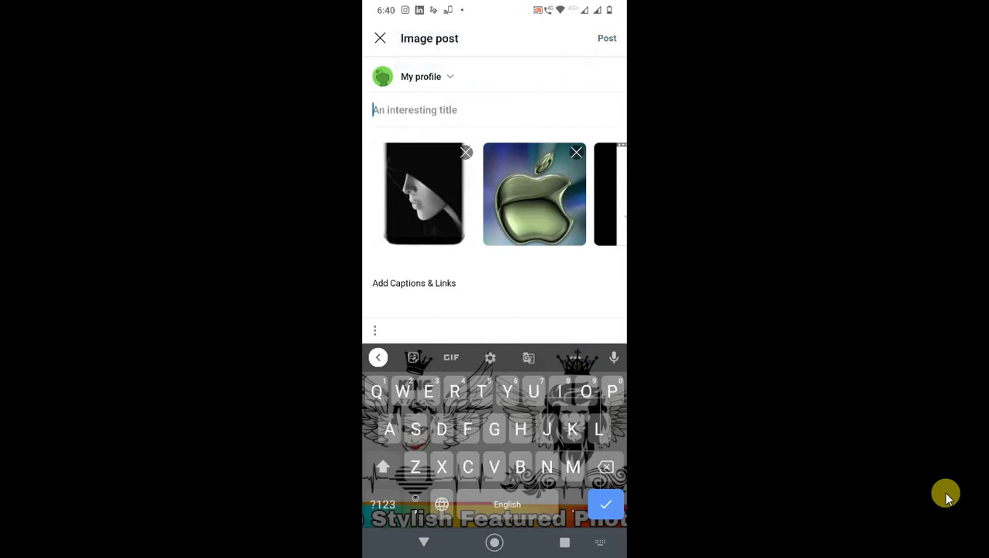
pyautogui.write('Post t')
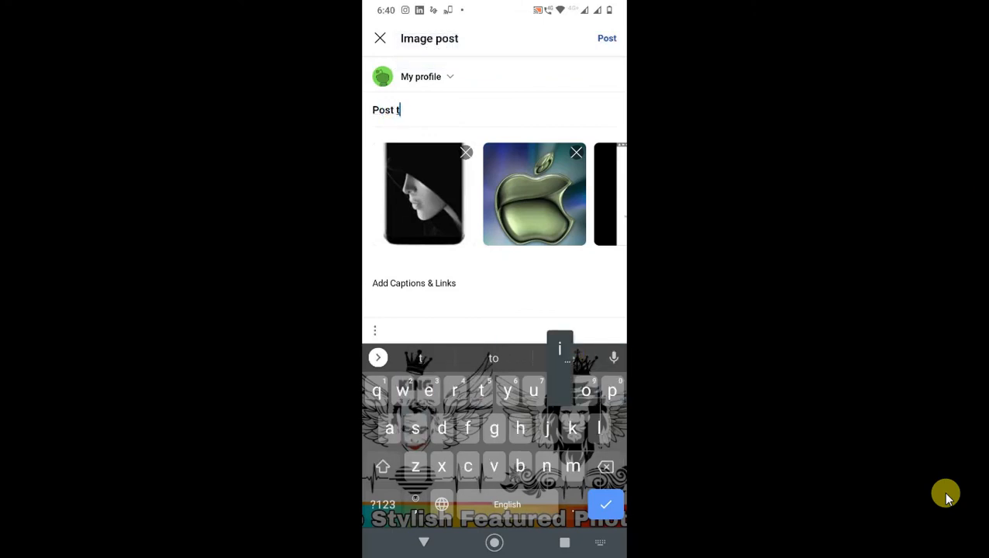
pyautogui.write('ile')
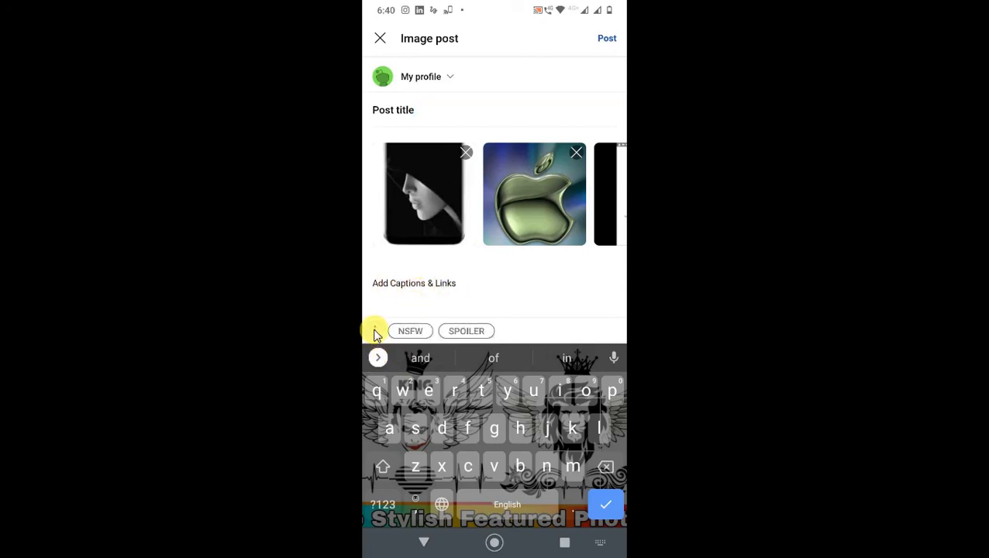
pyautogui.click(410, 331)
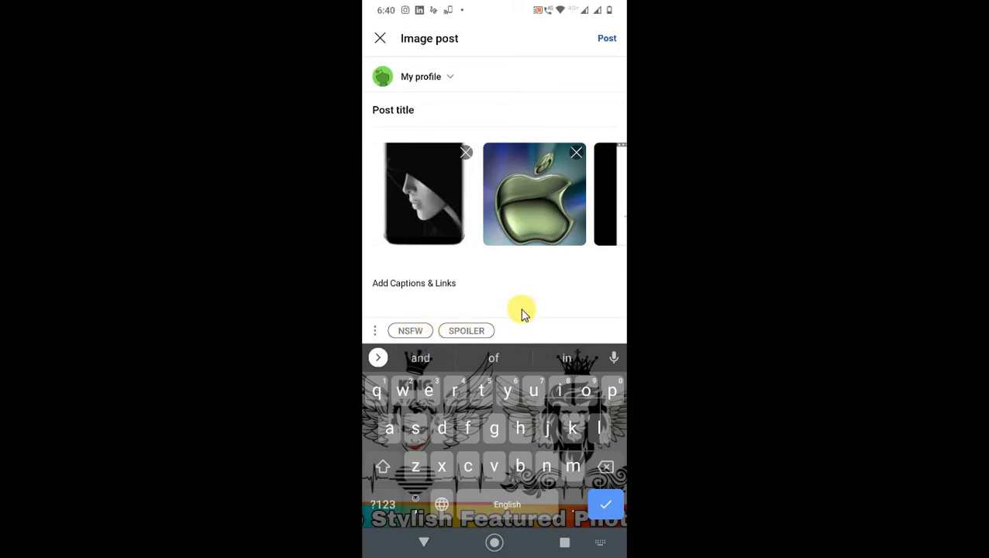
pyautogui.click(409, 330)
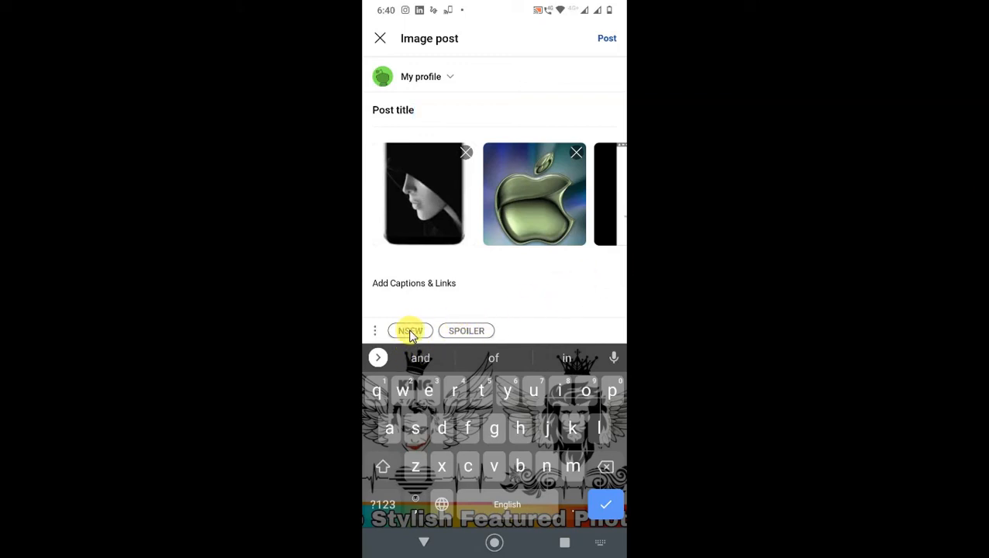